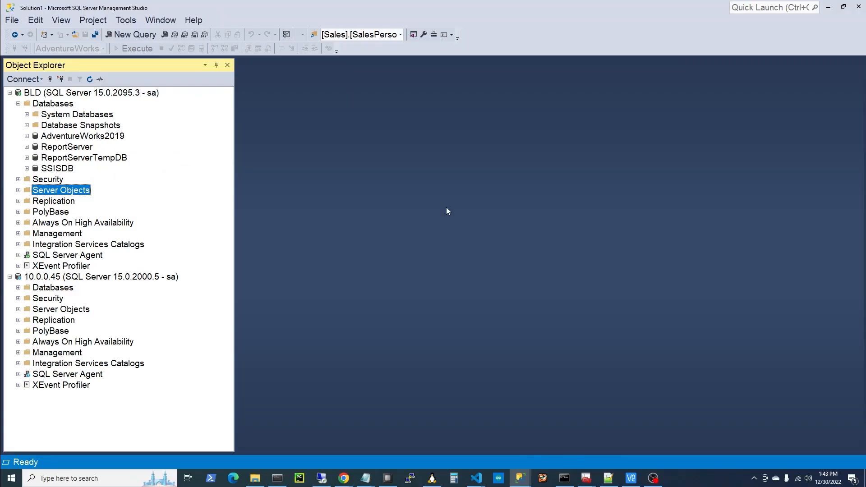
pyautogui.moveTo(45, 91)
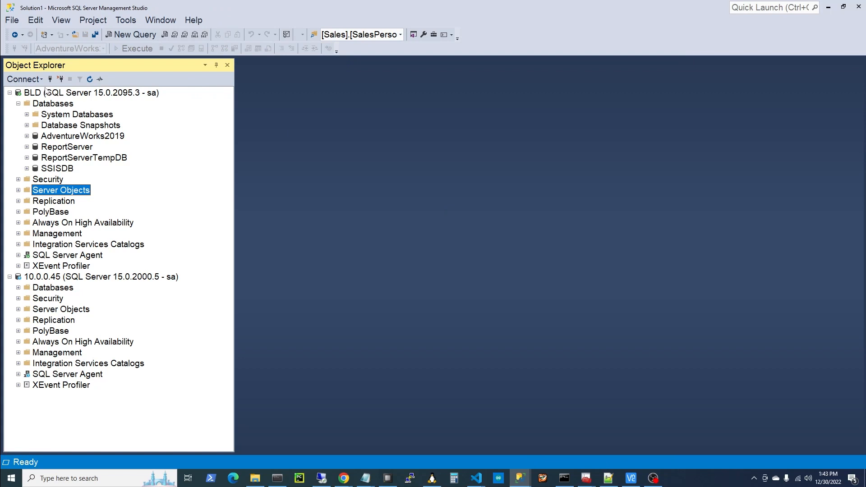
# - Compare the BLD and 10.0.0.45 servers, then expand BLD's Server Objects folder
pyautogui.click(91, 92)
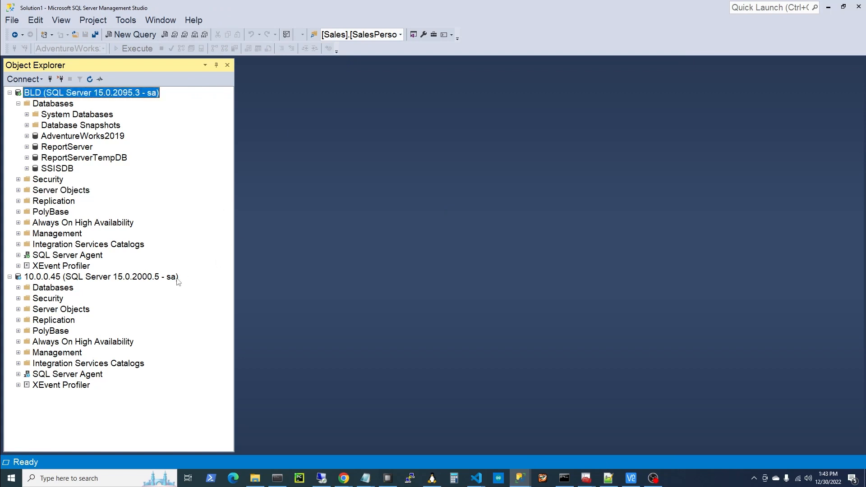
pyautogui.click(100, 276)
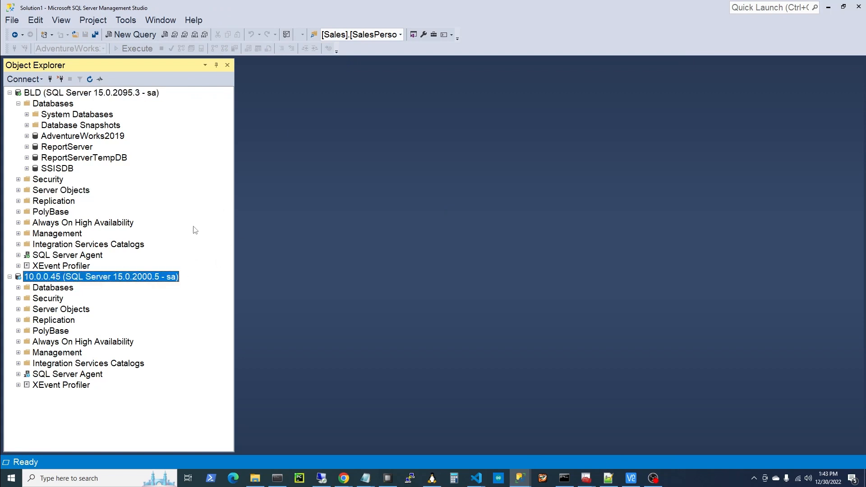
pyautogui.click(92, 92)
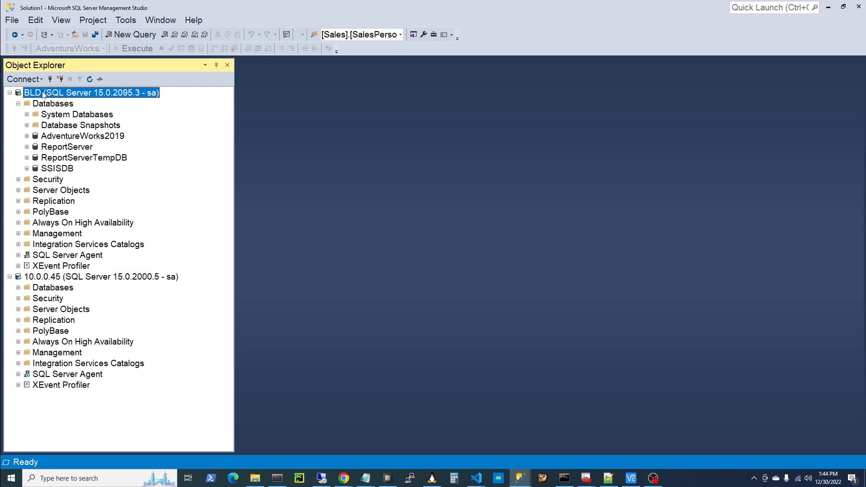
pyautogui.click(102, 277)
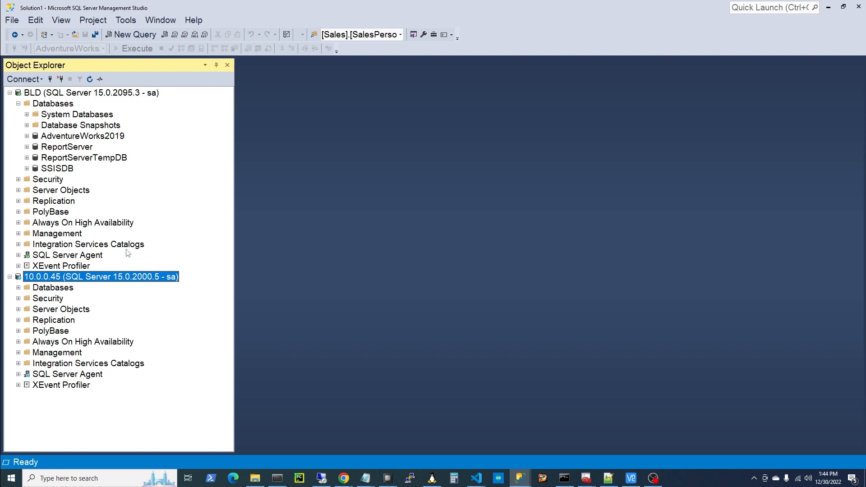
pyautogui.moveTo(162, 224)
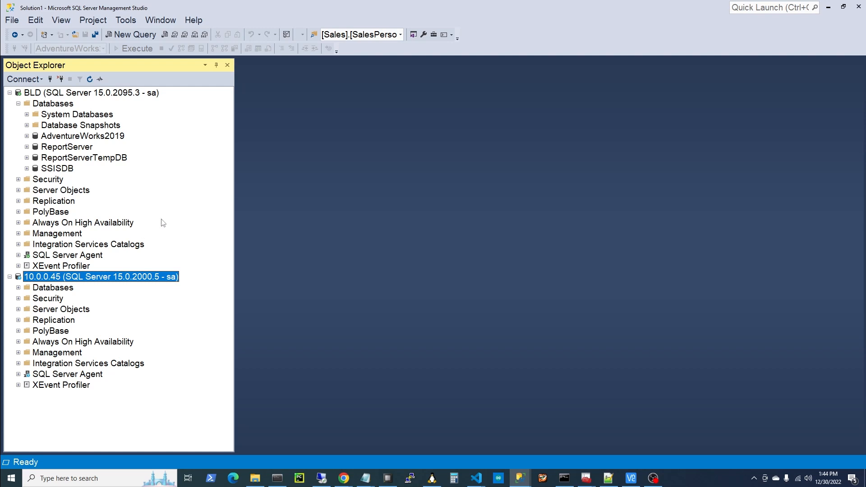
pyautogui.click(18, 190)
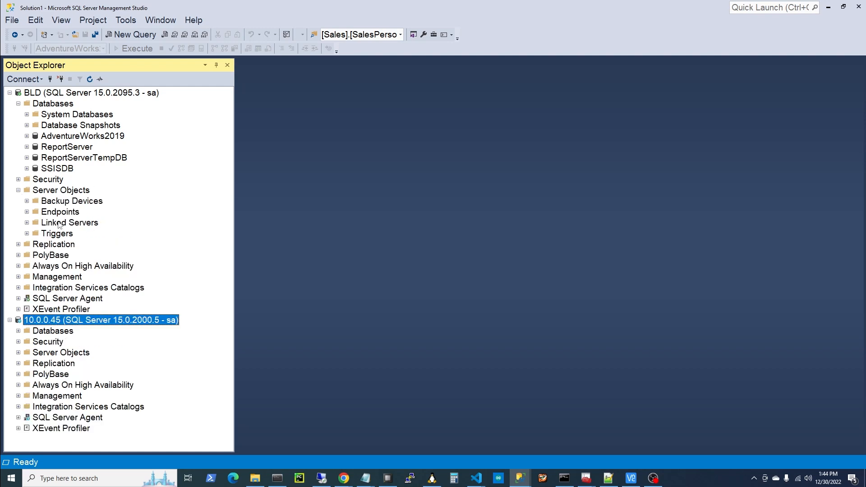
# - Add linked server 10.0.0.45 to BLD using the security context login sa and its password
pyautogui.rightClick(69, 222)
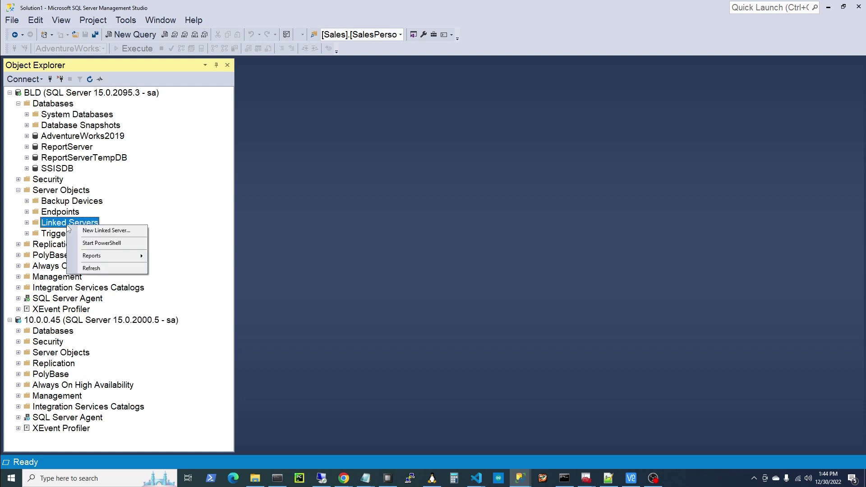
pyautogui.click(106, 230)
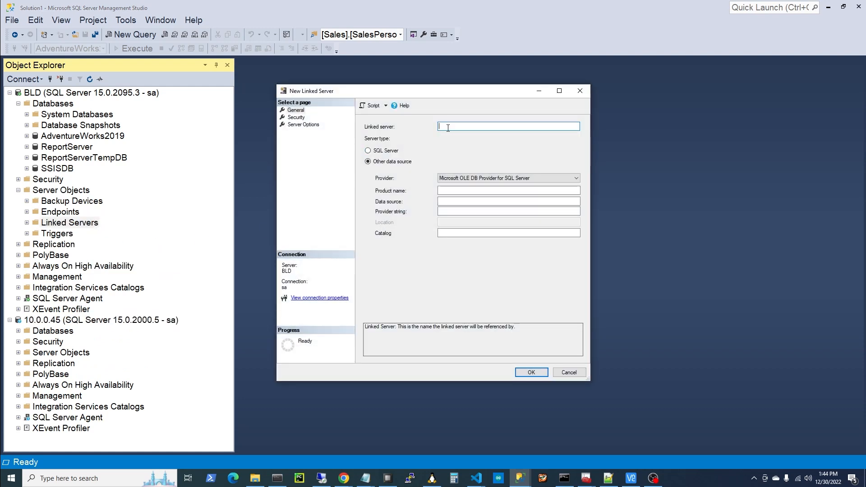
pyautogui.write('10.0.0')
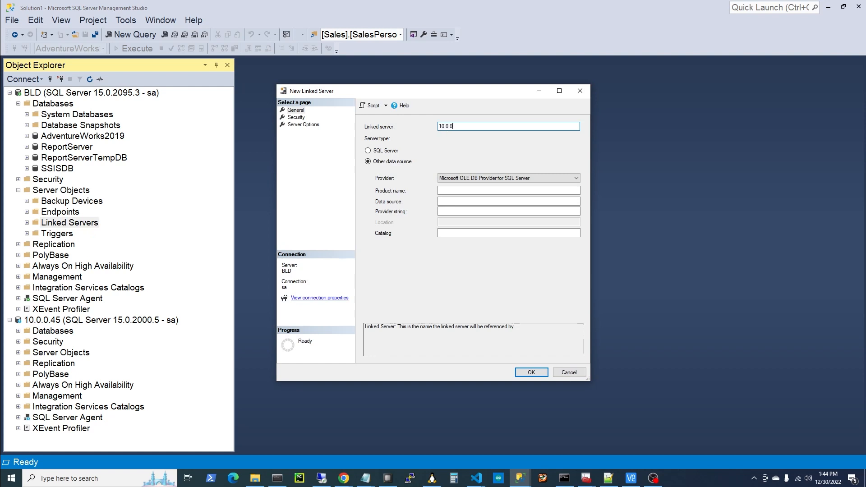
pyautogui.write('.45')
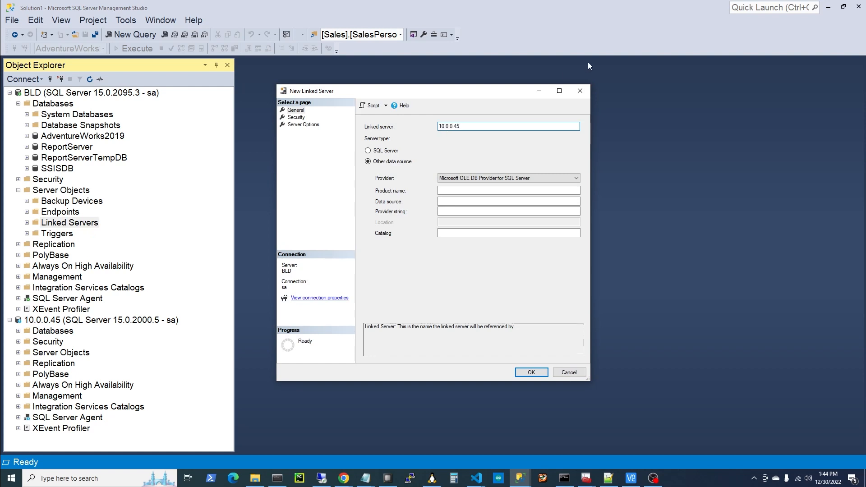
pyautogui.click(296, 117)
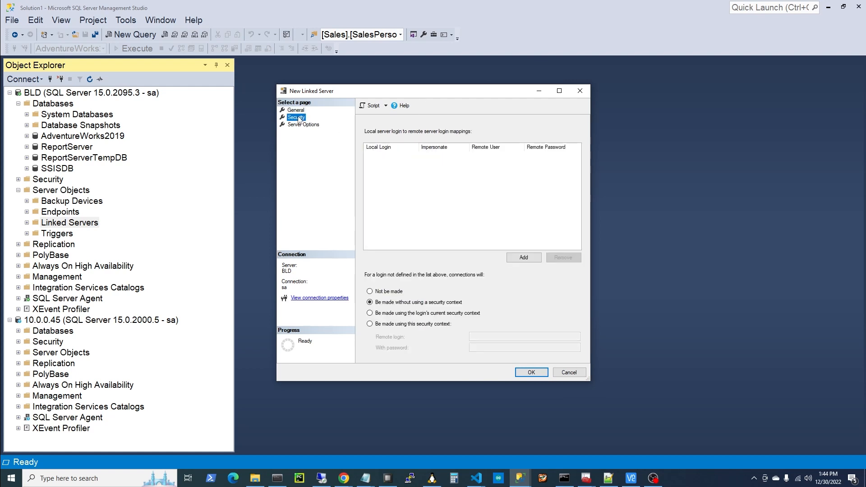
pyautogui.click(369, 324)
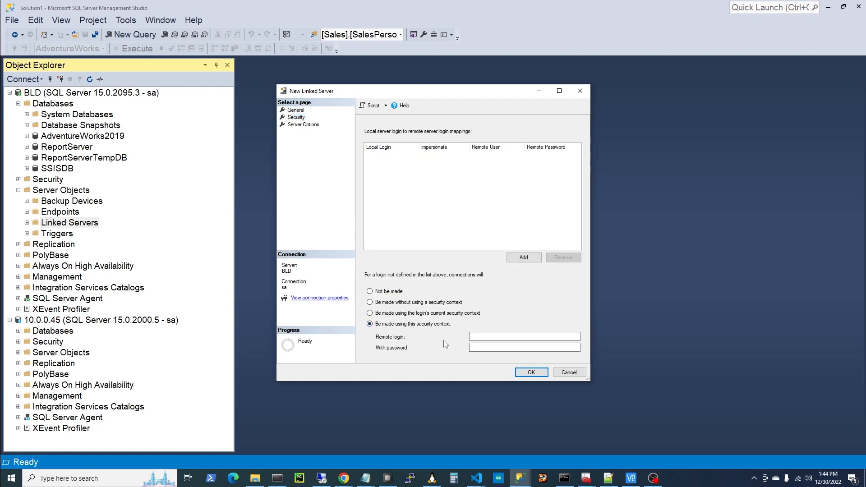
pyautogui.click(524, 336)
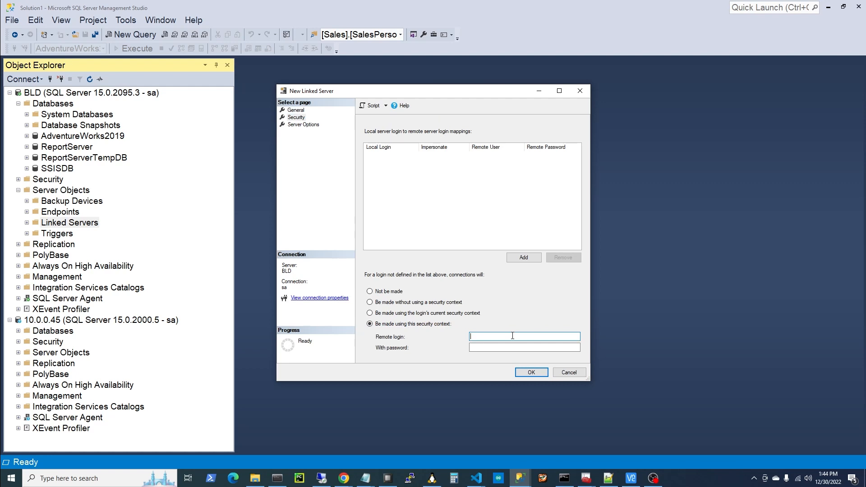
pyautogui.write('sa')
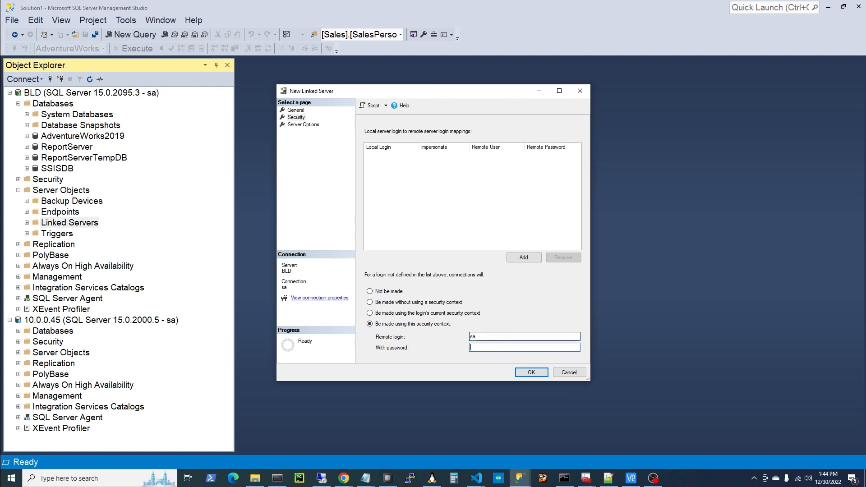
pyautogui.write('****')
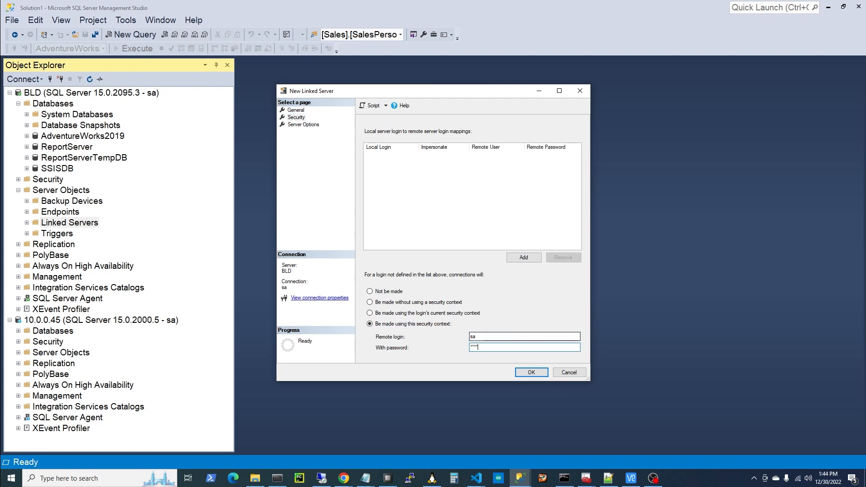
pyautogui.click(531, 372)
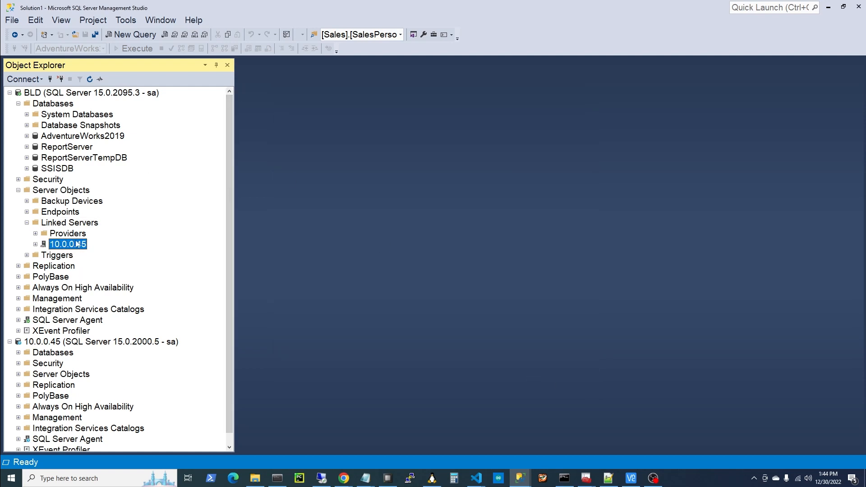
# - Expand 10.0.0.45's AdventureWorks2019 catalog tables and scroll down to the Sales tables
pyautogui.click(43, 244)
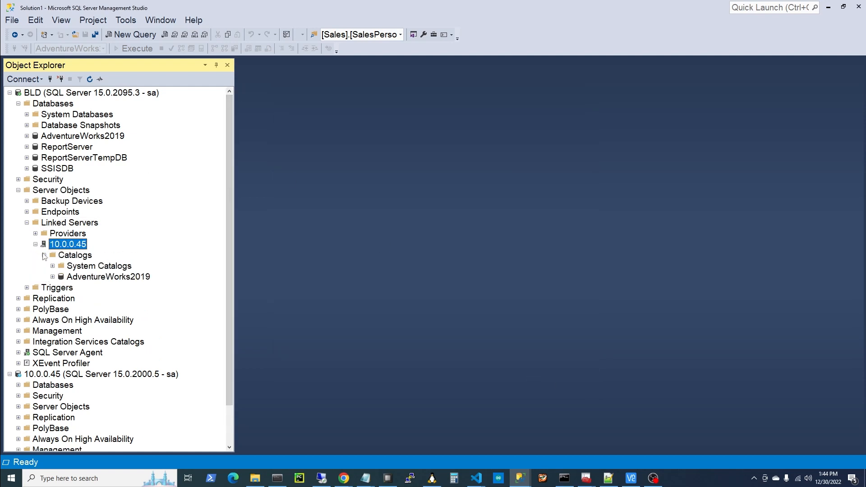
pyautogui.click(52, 276)
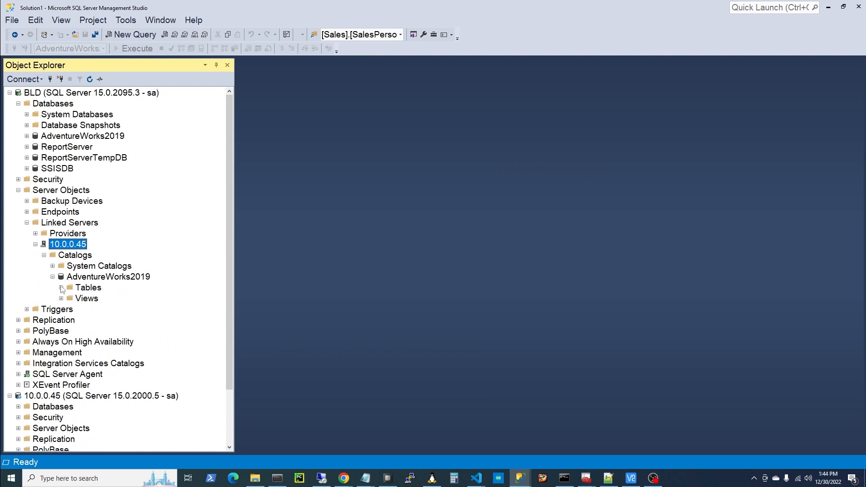
pyautogui.click(62, 288)
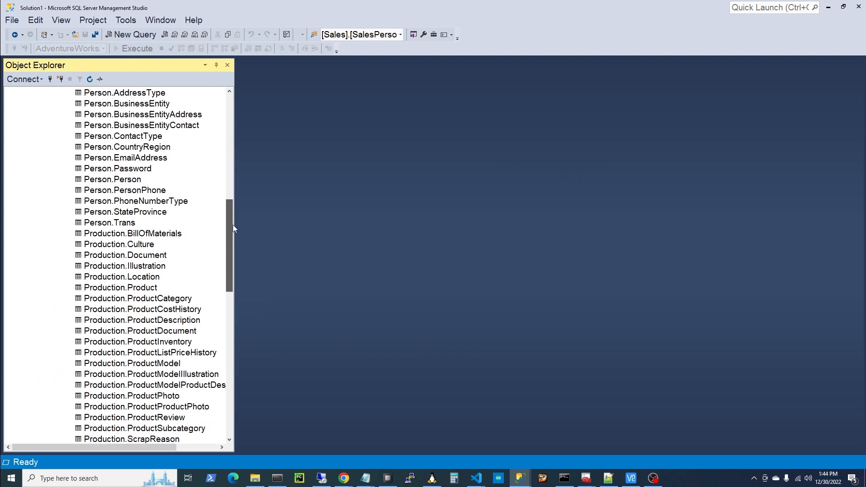
pyautogui.scroll(-3)
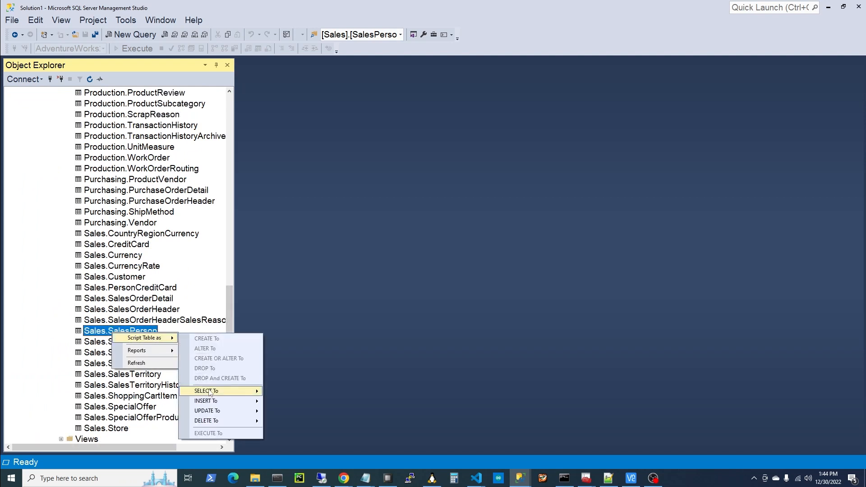
# - Script a SELECT of Sales.SalesPerson into a new query window and run it, returning 17 rows
pyautogui.click(206, 391)
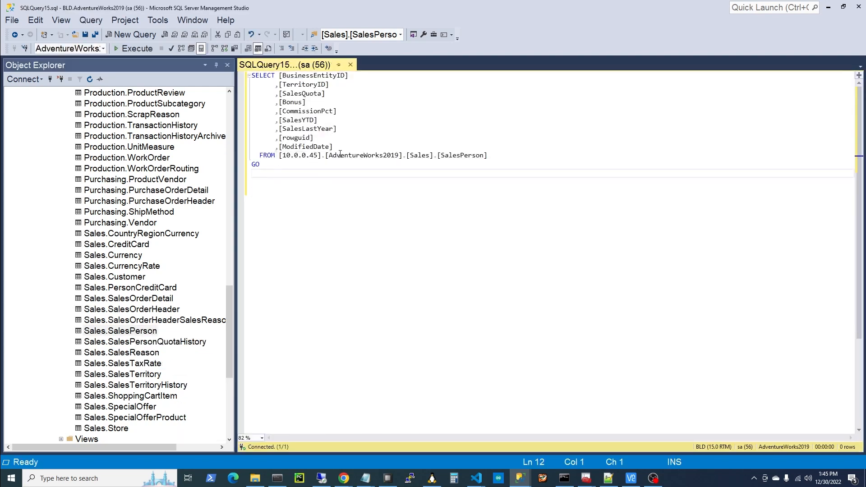
pyautogui.click(133, 49)
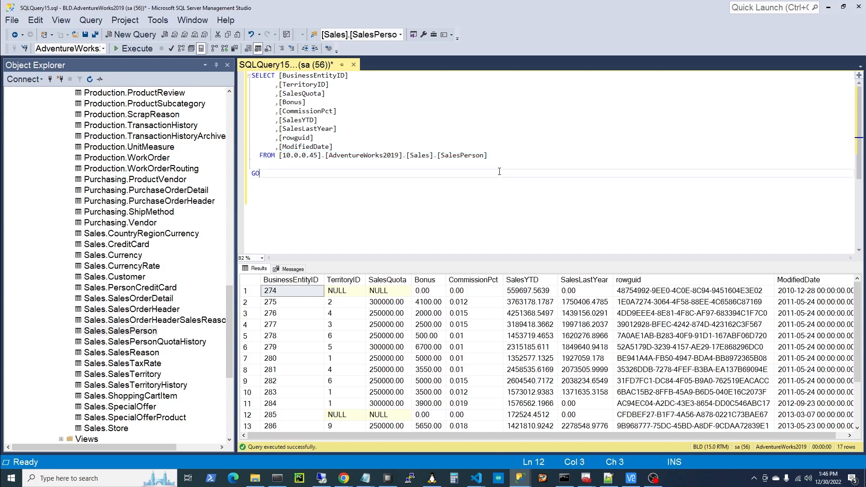
pyautogui.doubleClick(298, 156)
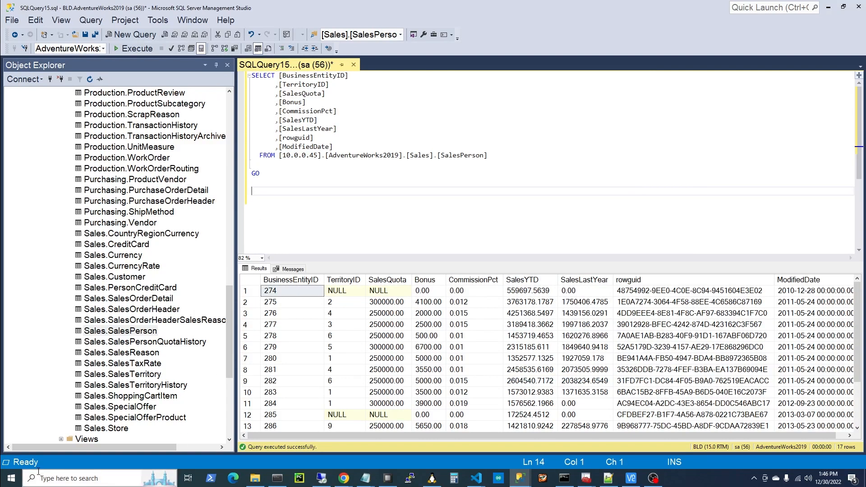
# - Launch SQL Server Configuration Manager from Start and show the Native Client 11.0 Aliases node
pyautogui.click(10, 478)
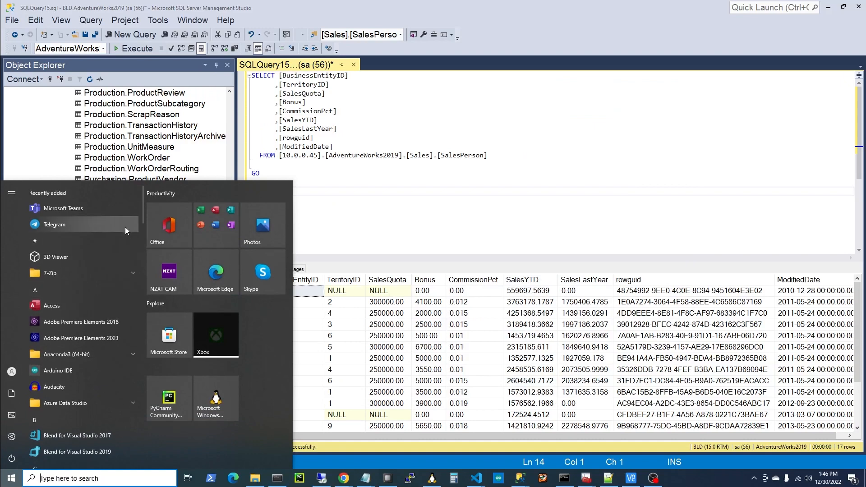
pyautogui.scroll(-3)
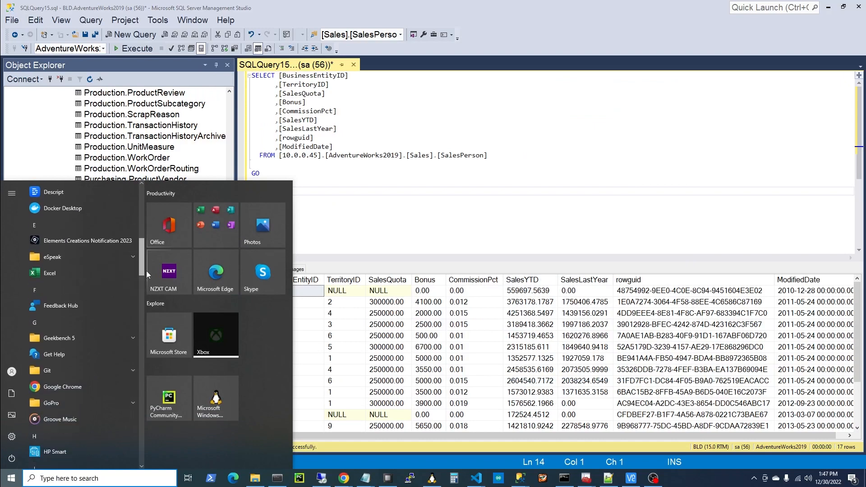
pyautogui.scroll(-3)
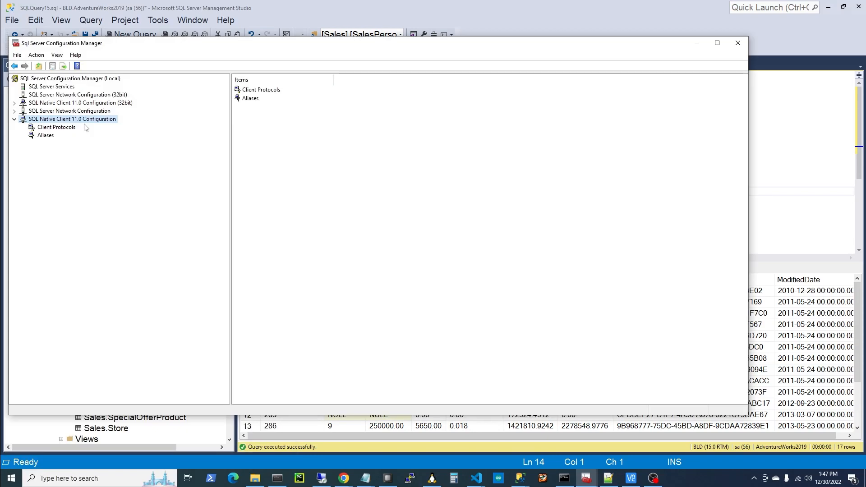
pyautogui.moveTo(49, 137)
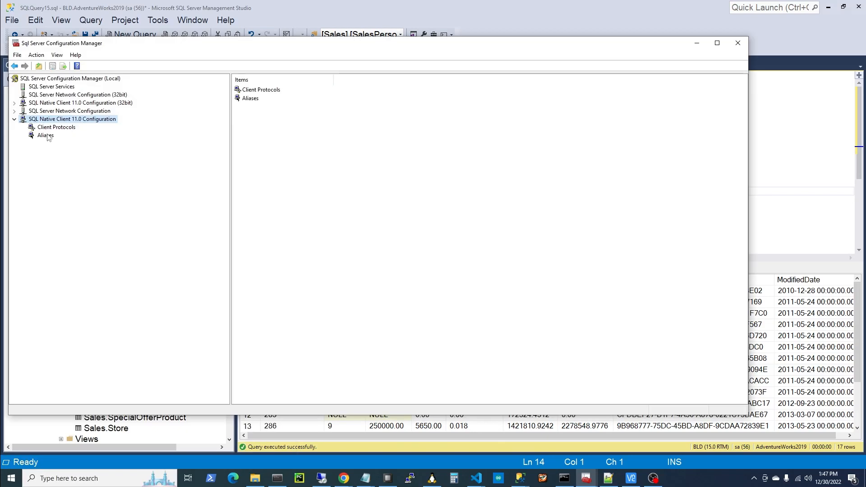
pyautogui.click(45, 135)
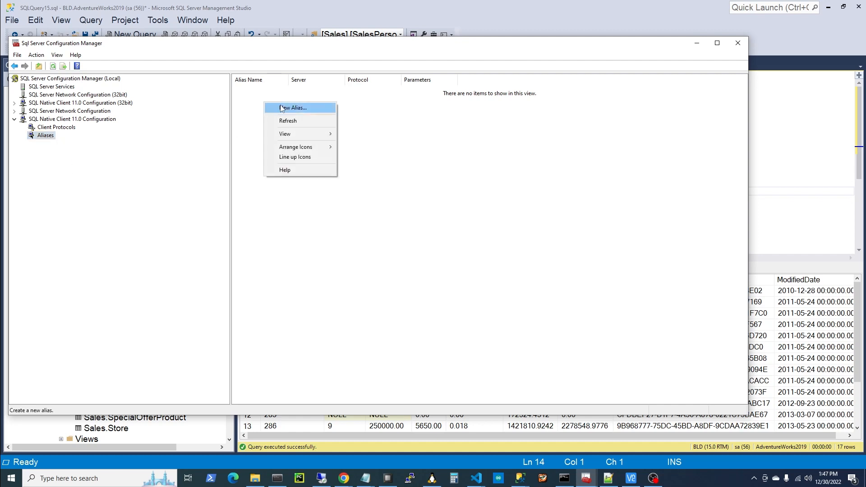
# - Add alias CloudSQLServer for server 10.0.0.45, TCP/IP, port 1433
pyautogui.click(293, 108)
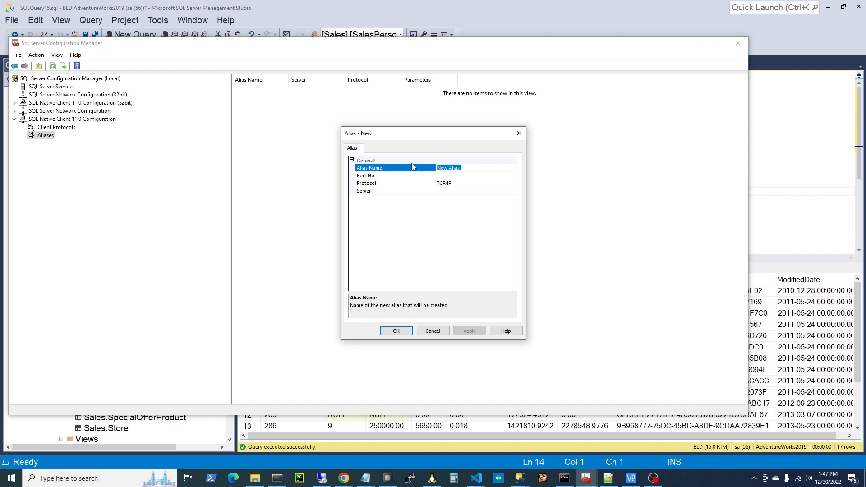
pyautogui.write('CloudSQLServer')
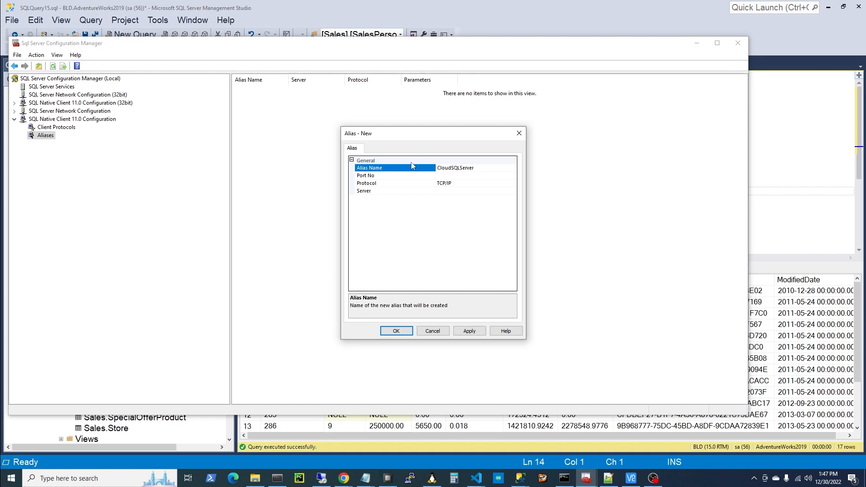
pyautogui.click(387, 175)
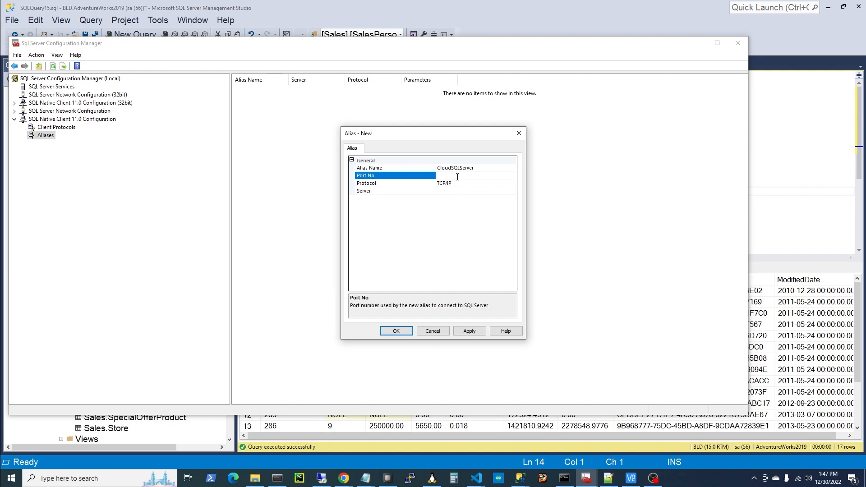
pyautogui.write('1433')
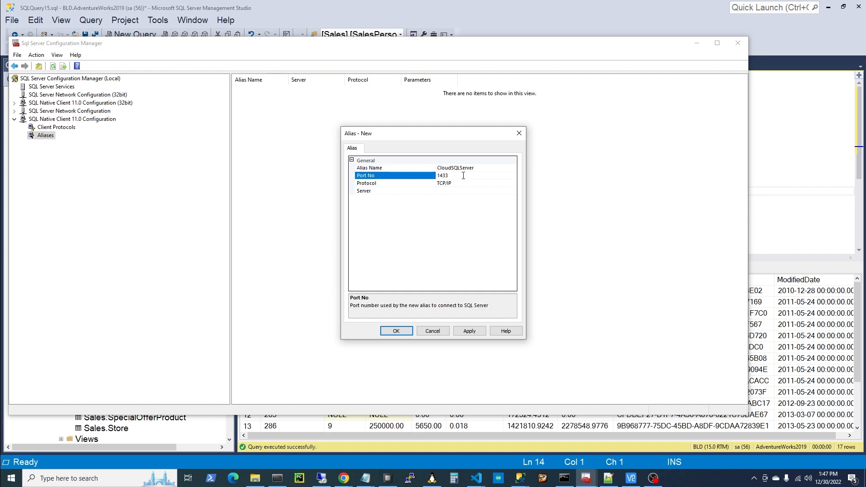
pyautogui.click(392, 182)
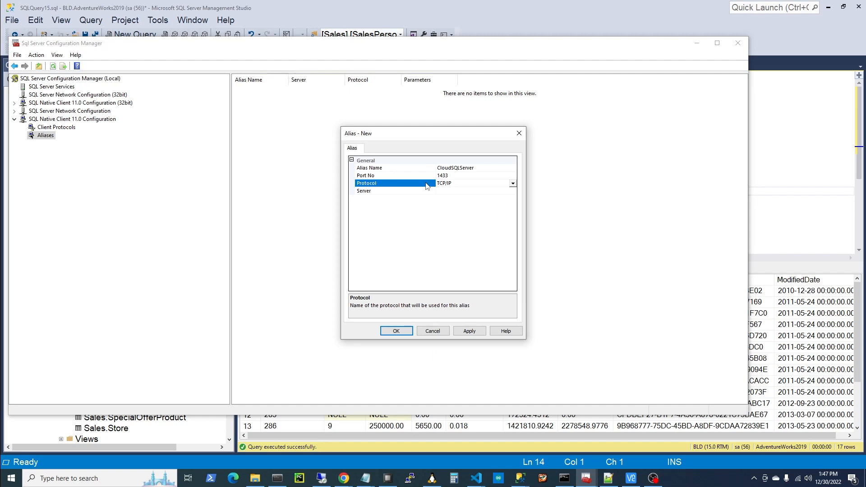
pyautogui.moveTo(462, 187)
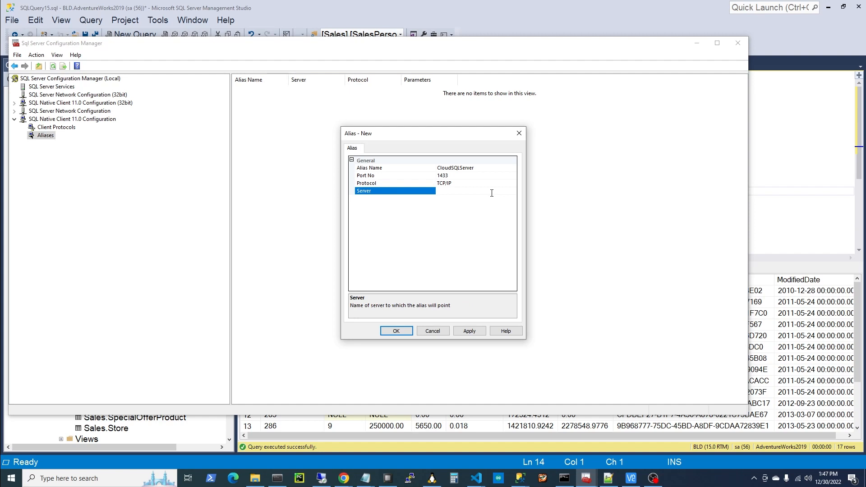
pyautogui.write('10.0.0.45')
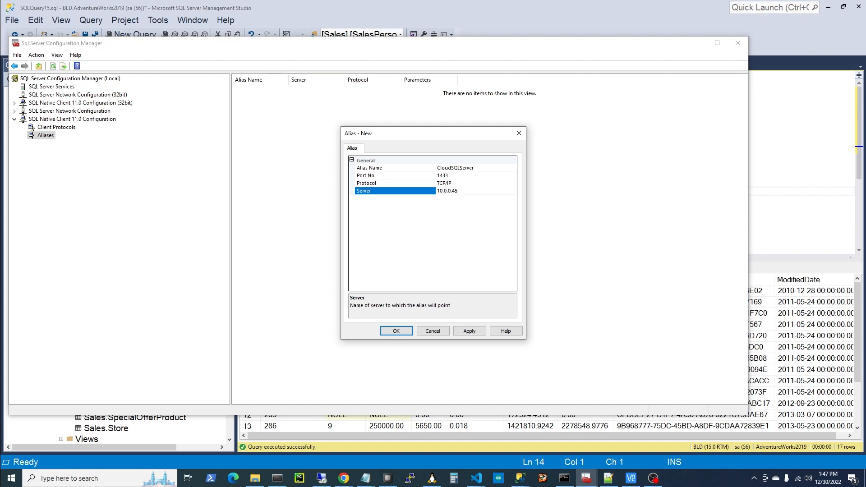
pyautogui.click(468, 330)
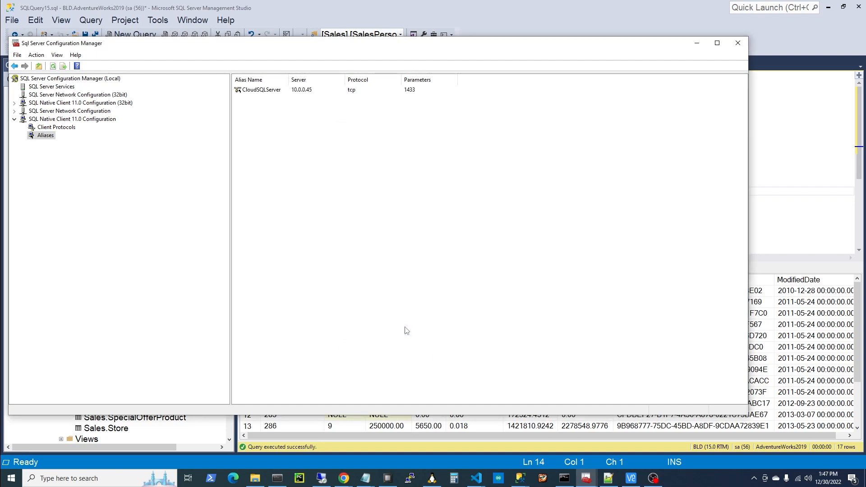
pyautogui.moveTo(302, 106)
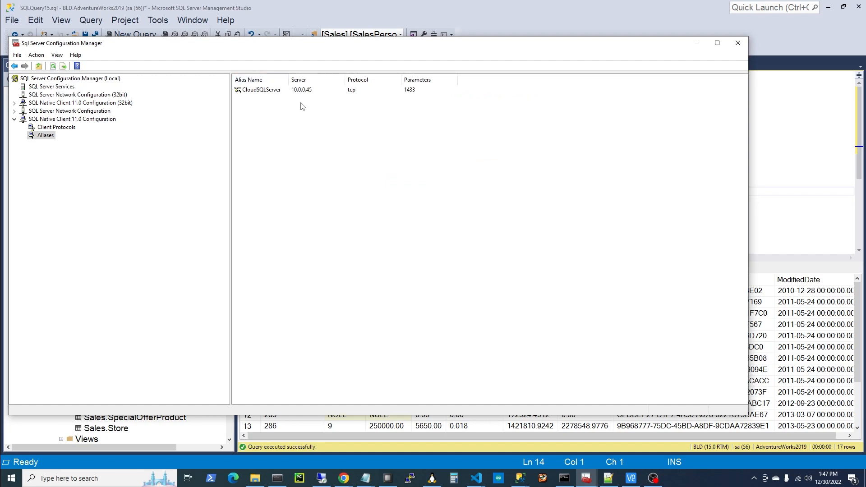
pyautogui.moveTo(482, 115)
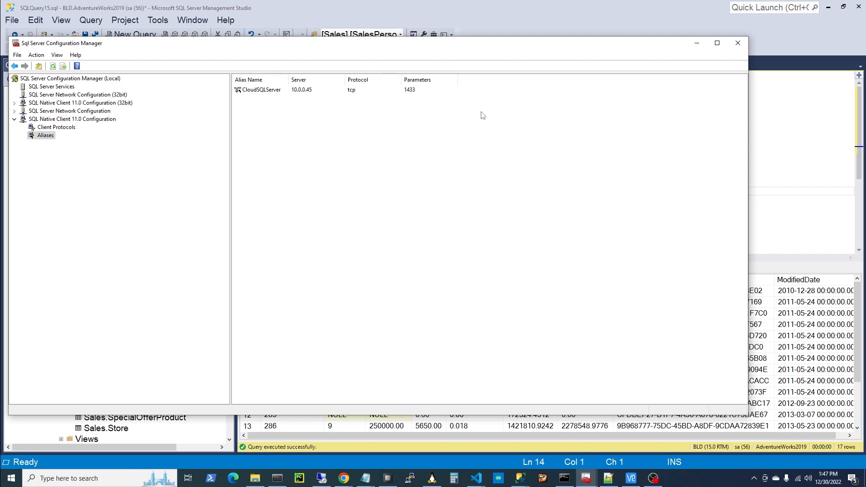
pyautogui.moveTo(697, 43)
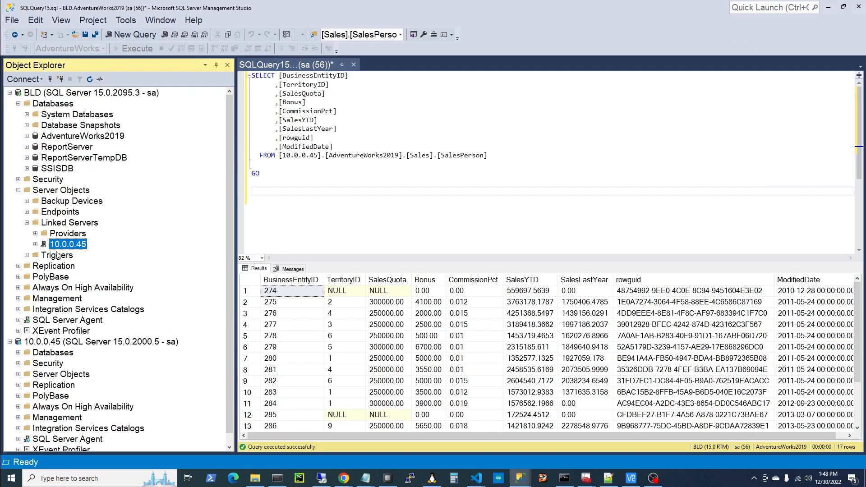
# - Return to Management Studio and bring up the context menu for BLD's Linked Servers
pyautogui.rightClick(69, 222)
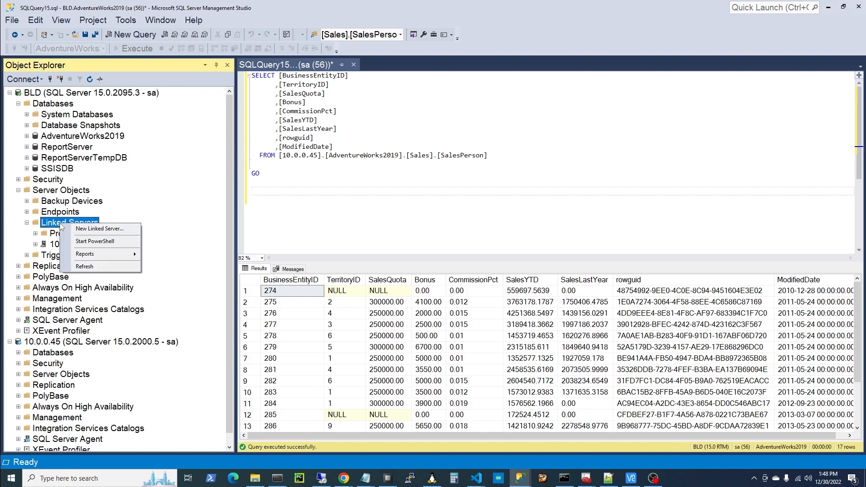
# - Add linked server CLOUDSQLSERVER of type SQL Server with a fixed remote login
pyautogui.click(99, 228)
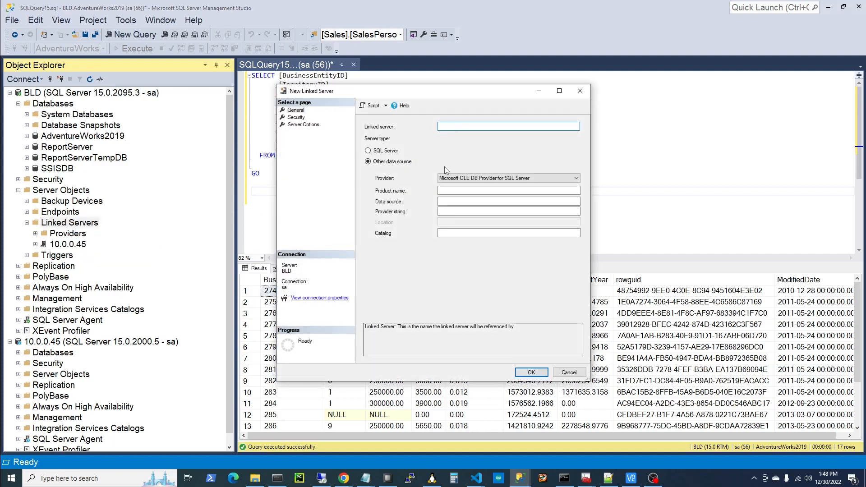
pyautogui.write('CL')
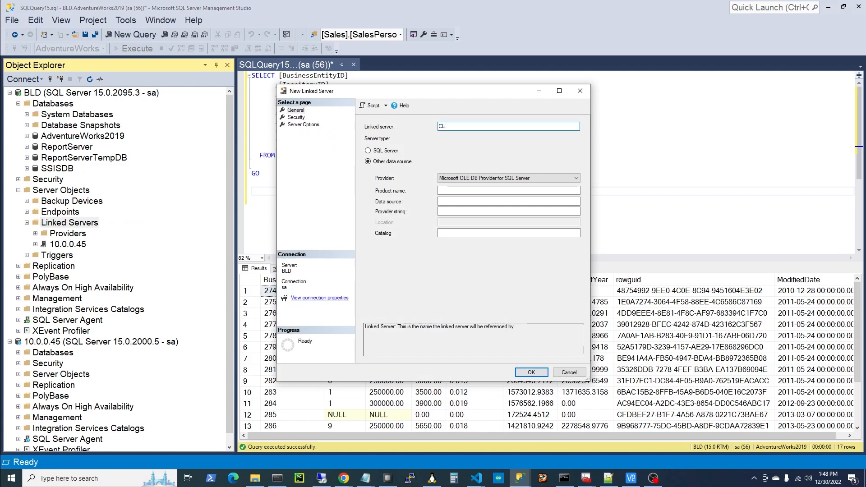
pyautogui.write('OUDSQLS')
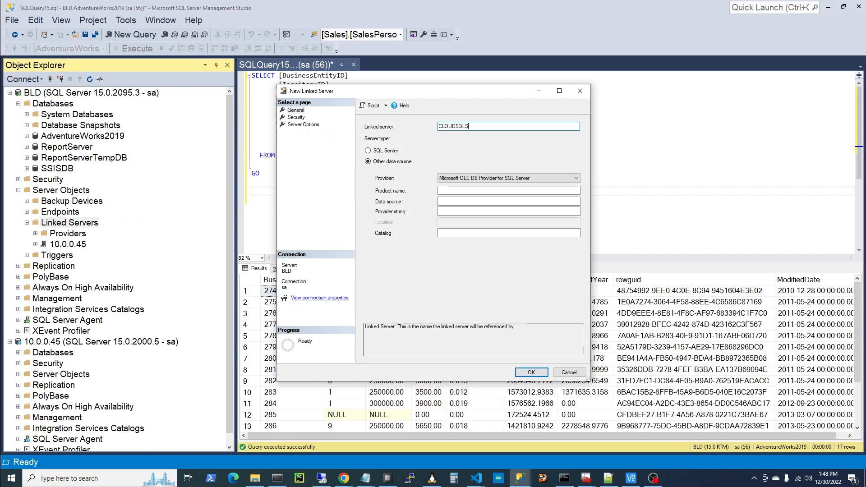
pyautogui.write('ERVER')
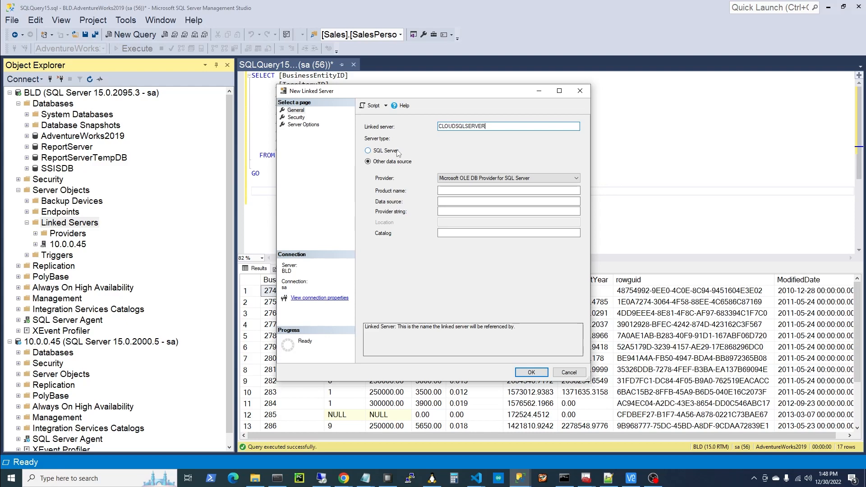
pyautogui.click(368, 150)
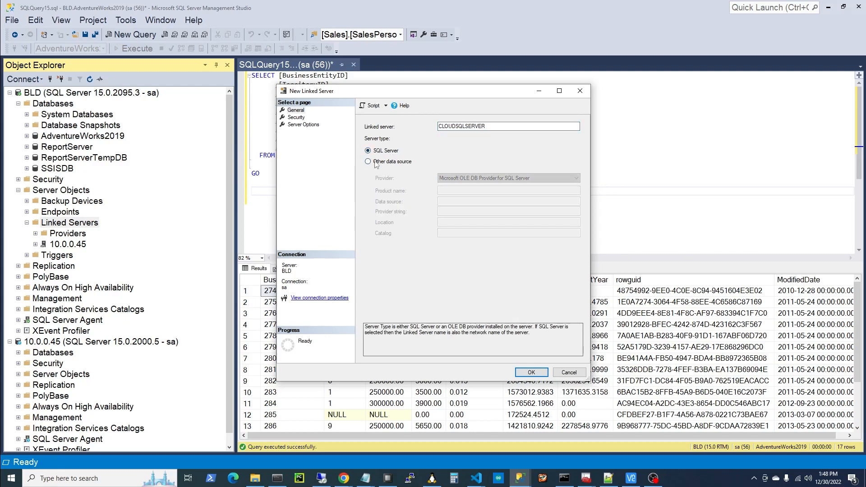
pyautogui.click(297, 117)
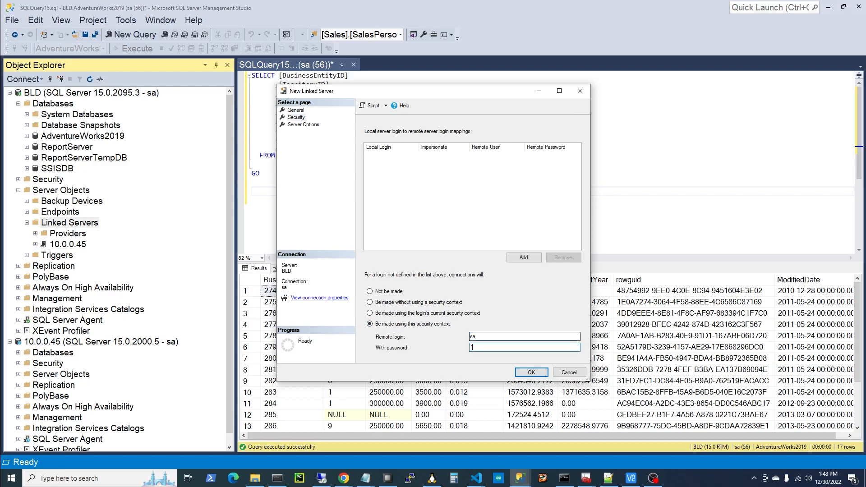
pyautogui.click(530, 372)
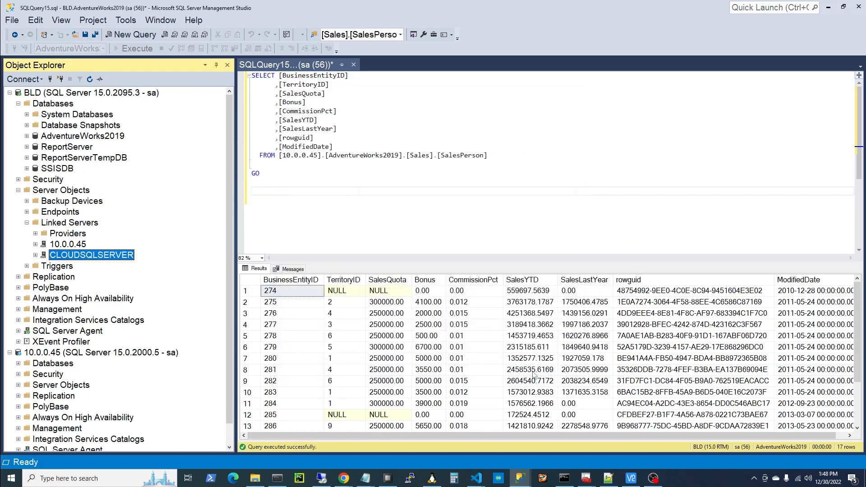
pyautogui.moveTo(264, 194)
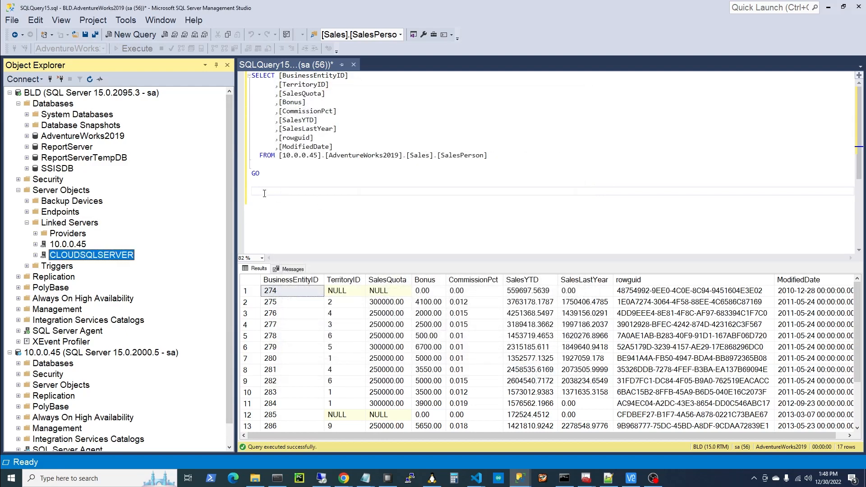
# - Select and delete [10.0.0.45] in the FROM clause to replace it with [CLOUDSQLSERVER]
pyautogui.doubleClick(298, 155)
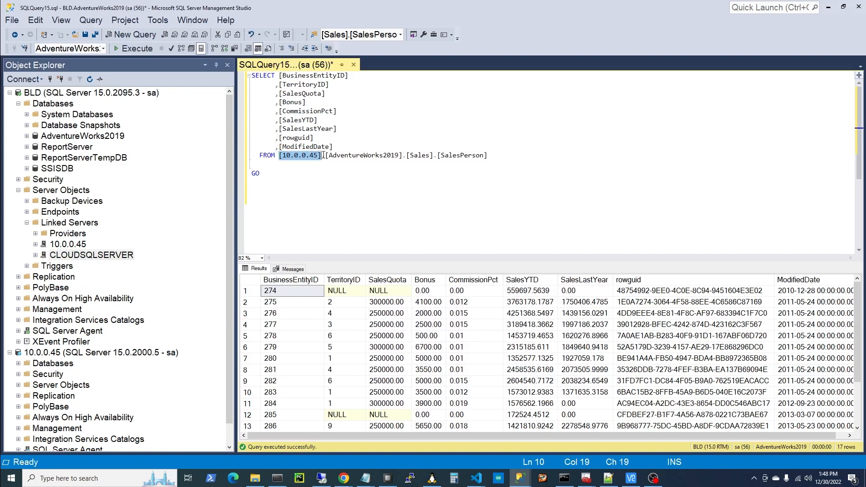
pyautogui.press('Delete')
pyautogui.write('CLOUDSQLSERVER')
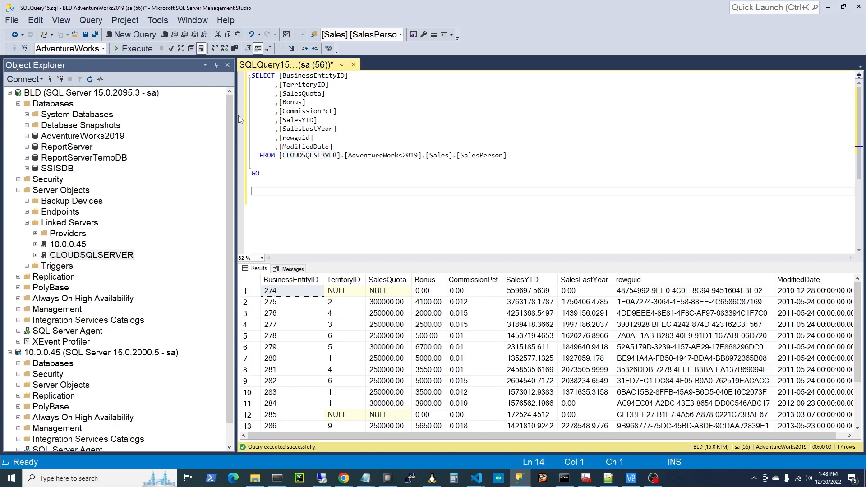
pyautogui.moveTo(369, 141)
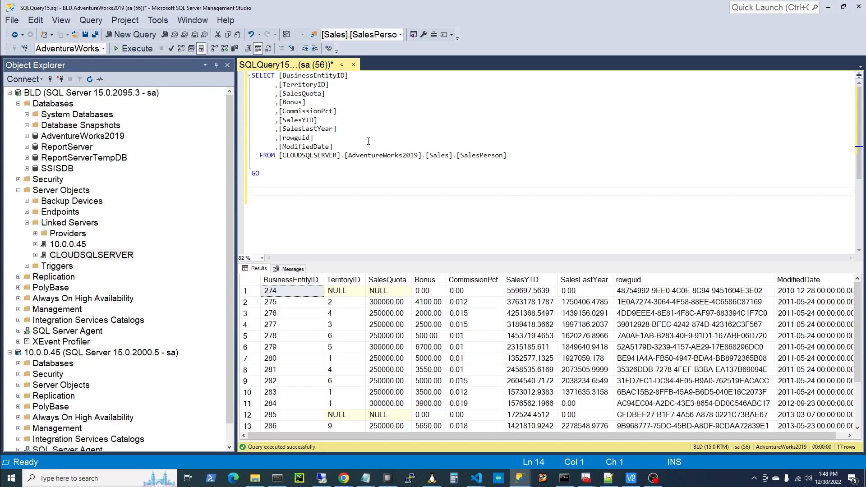
pyautogui.click(91, 254)
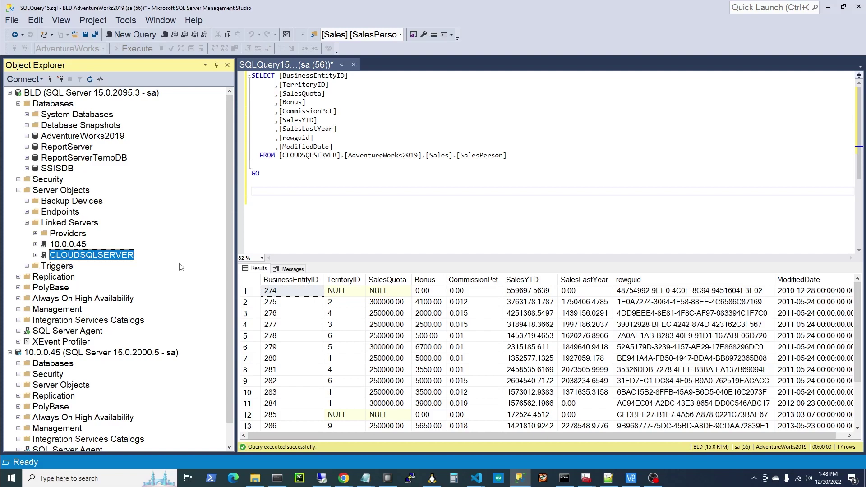
pyautogui.moveTo(194, 265)
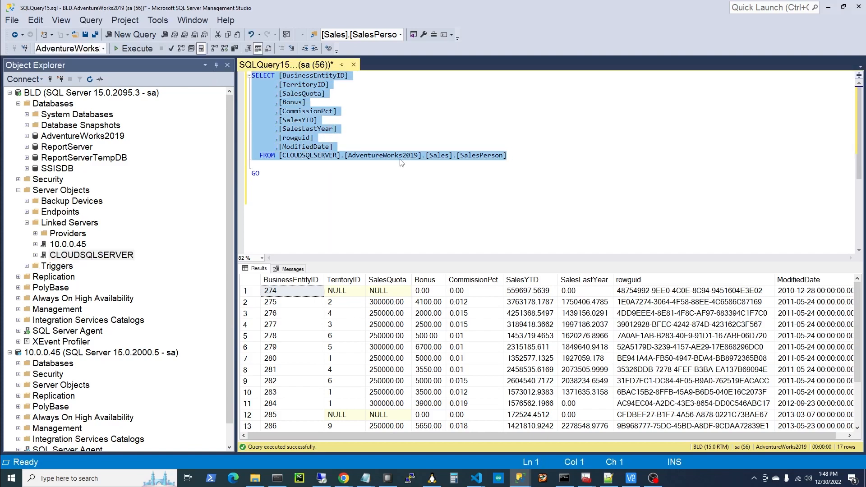
pyautogui.click(278, 156)
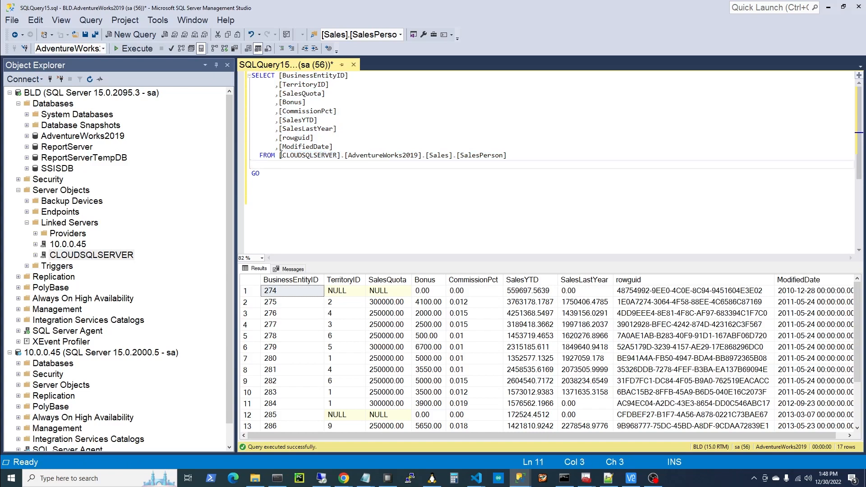
pyautogui.doubleClick(308, 155)
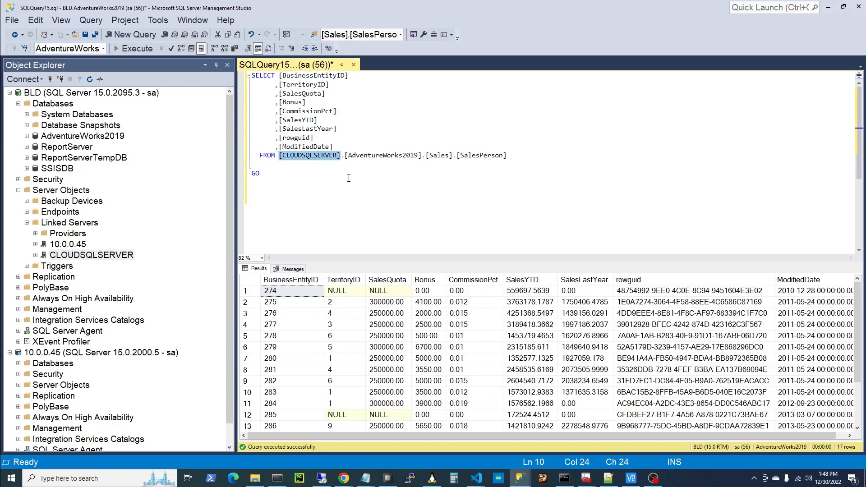